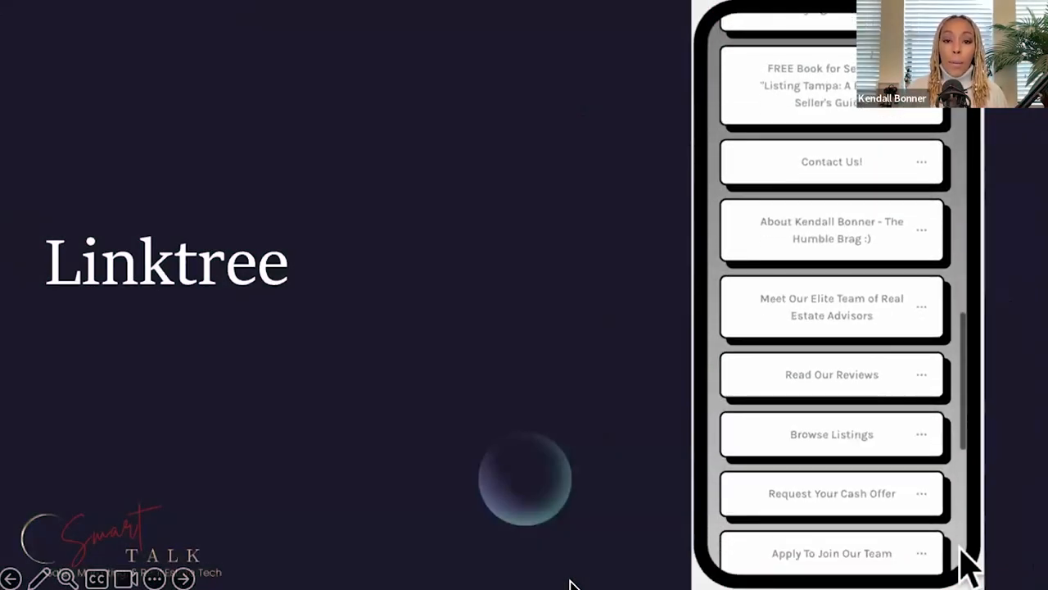
{"action": "scroll", "scroll_direction": "down", "scroll_amount": 3}
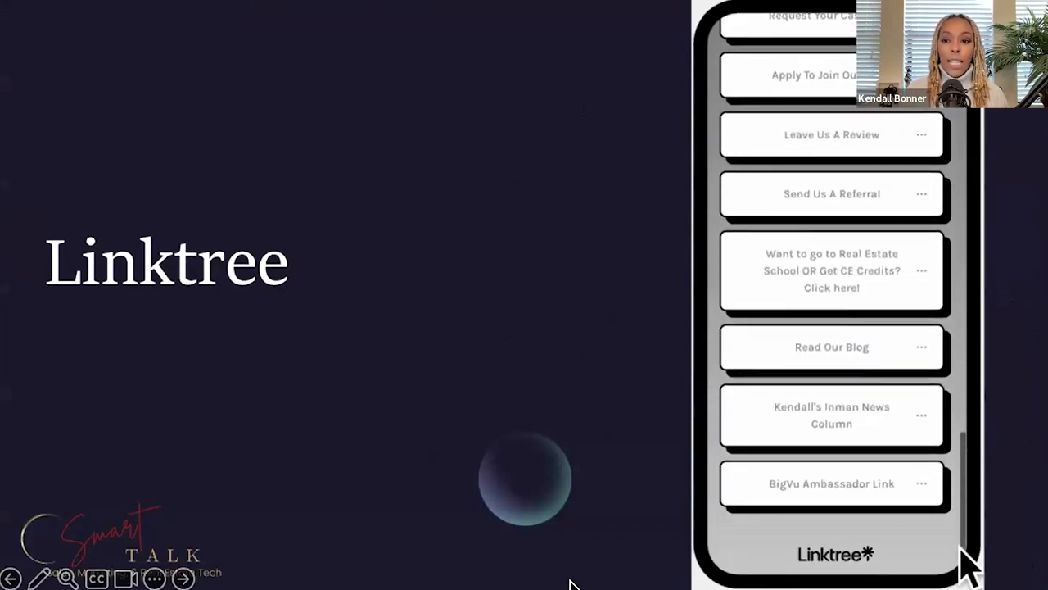
{"action": "scroll", "scroll_direction": "down", "scroll_amount": 3}
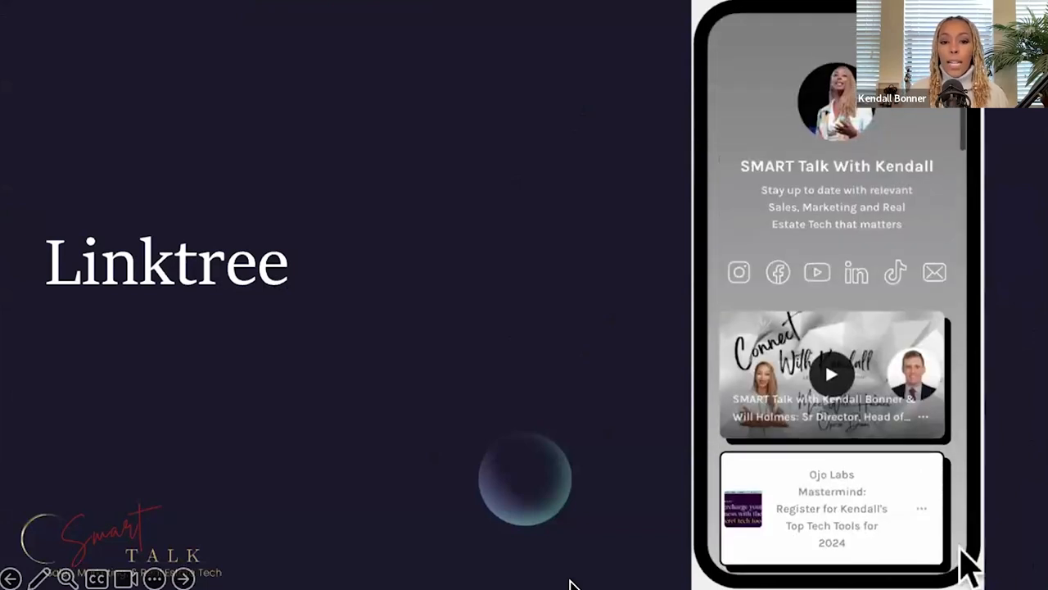
{"action": "scroll", "scroll_direction": "down", "scroll_amount": 3}
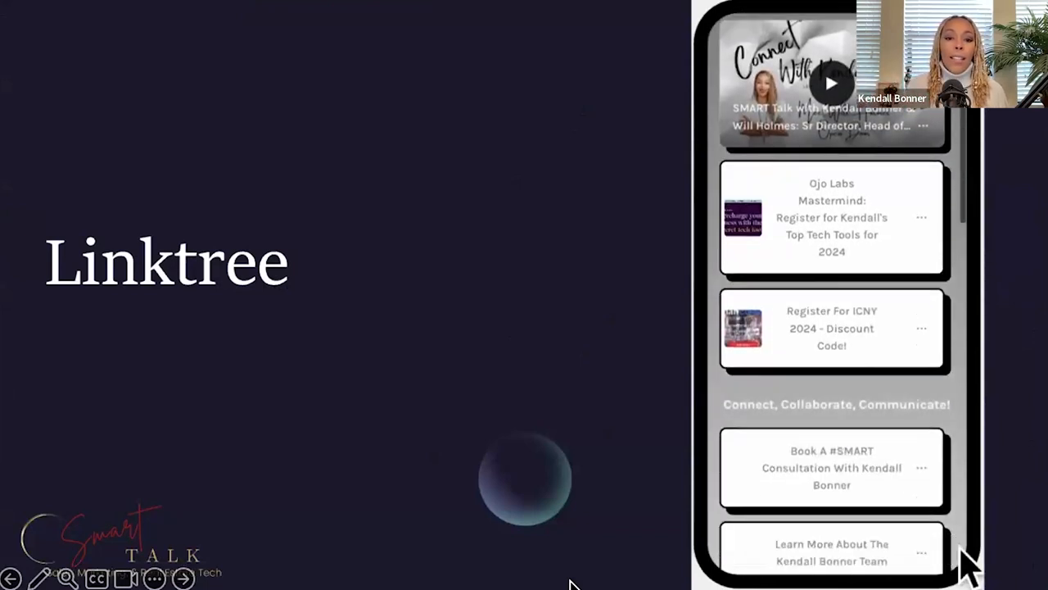
{"action": "scroll", "scroll_direction": "down", "scroll_amount": 3}
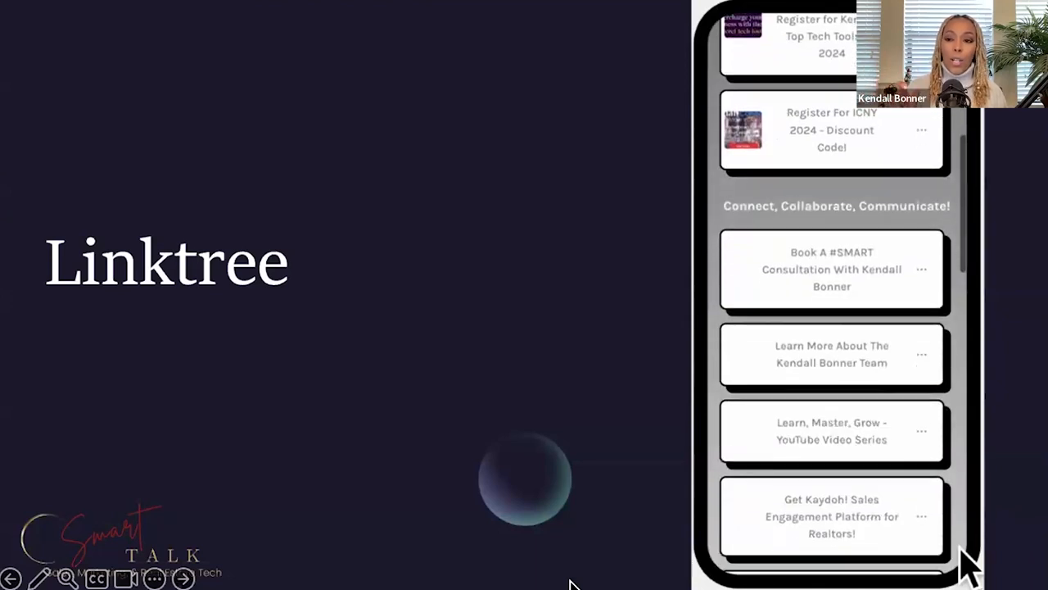
{"action": "scroll", "scroll_direction": "down", "scroll_amount": 3}
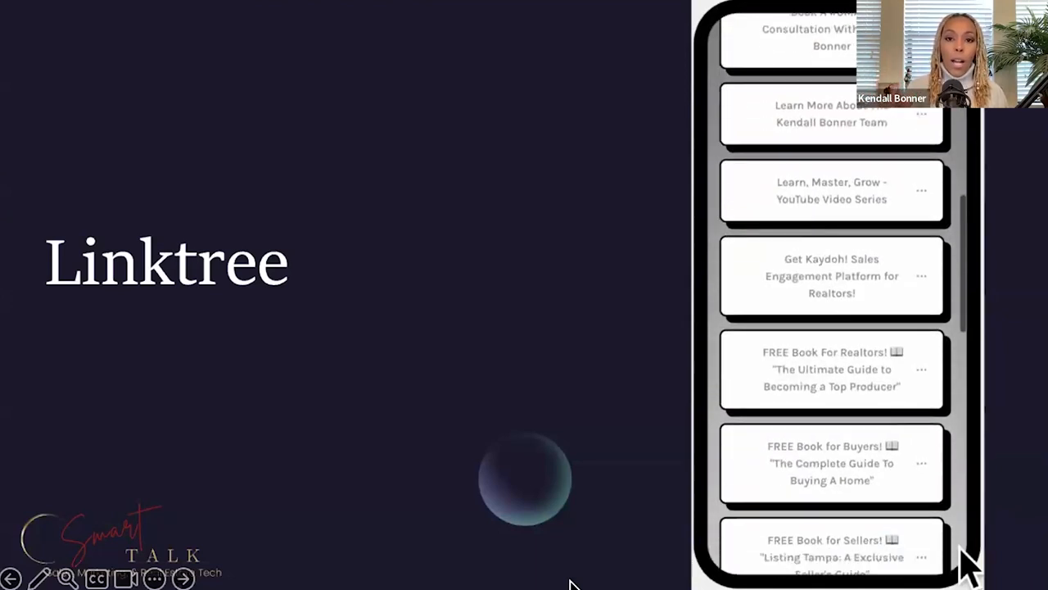
{"action": "scroll", "scroll_direction": "down", "scroll_amount": 3}
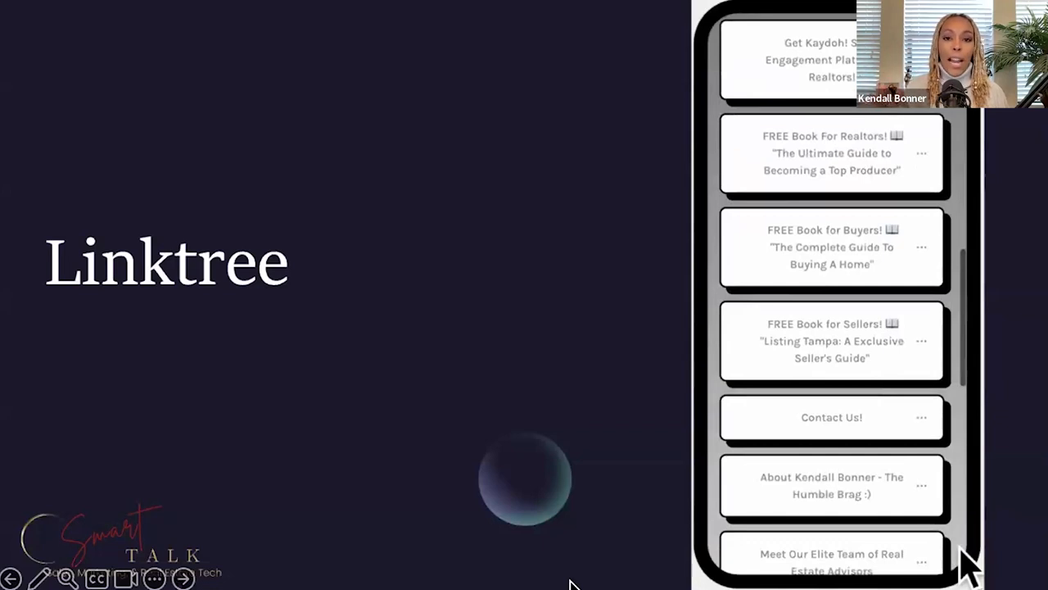
{"action": "scroll", "scroll_direction": "down", "scroll_amount": 3}
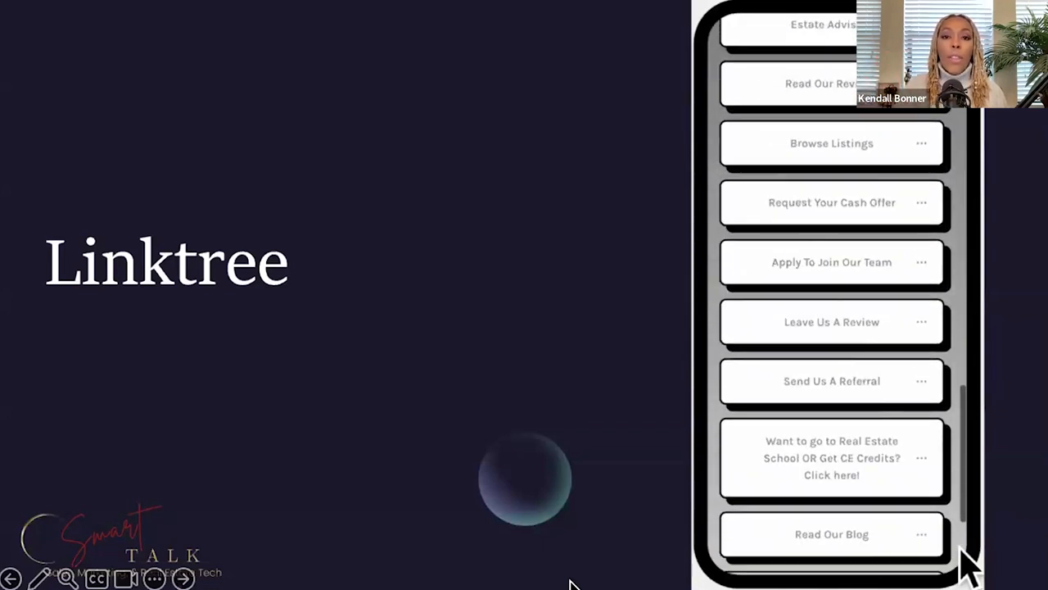
{"action": "scroll", "scroll_direction": "down", "scroll_amount": 3}
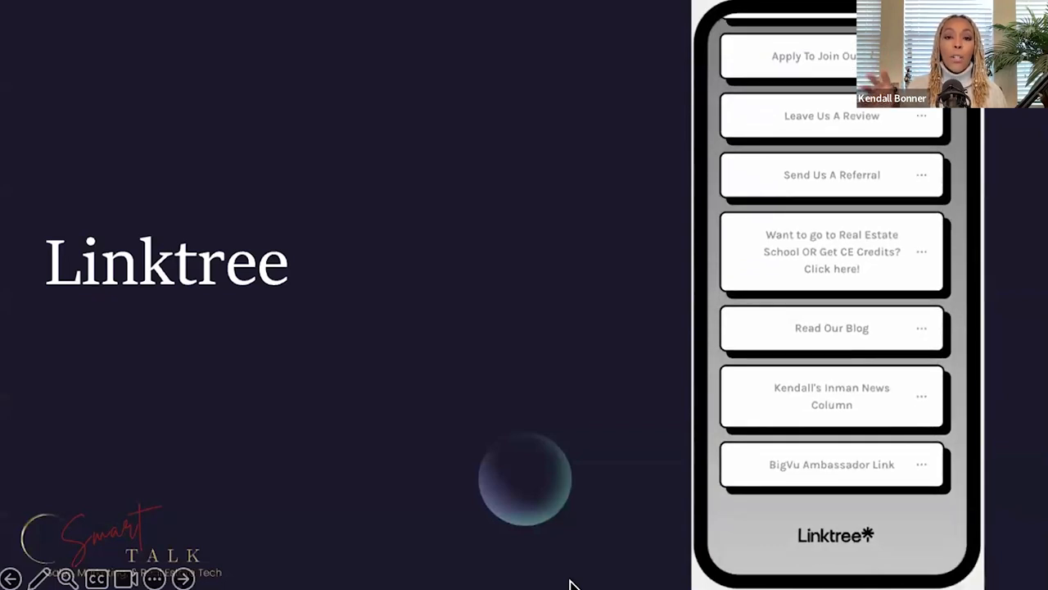
{"action": "scroll", "scroll_direction": "down", "scroll_amount": 3}
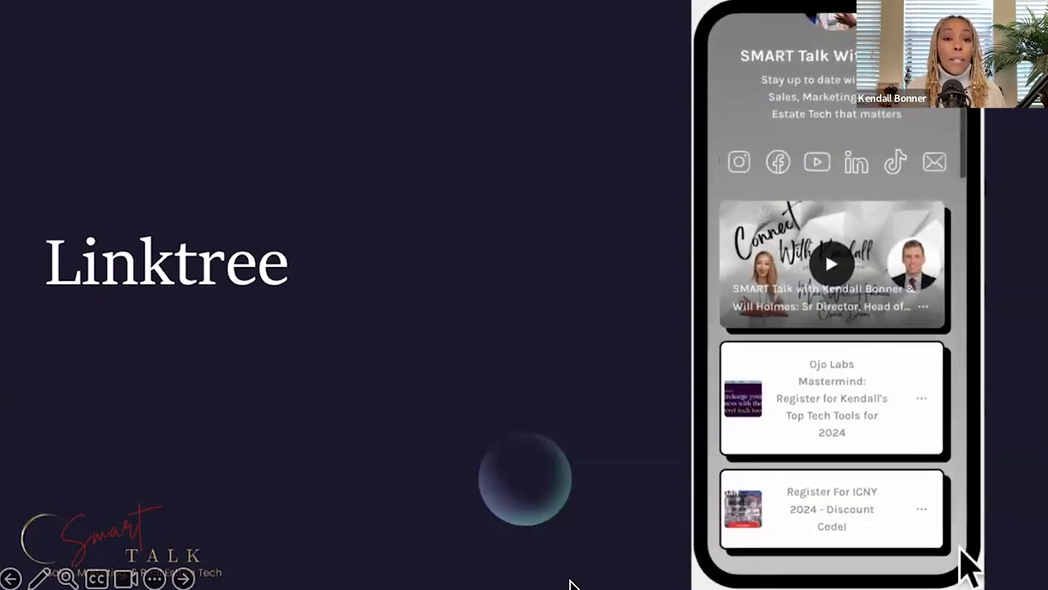
{"action": "scroll", "scroll_direction": "down", "scroll_amount": 3}
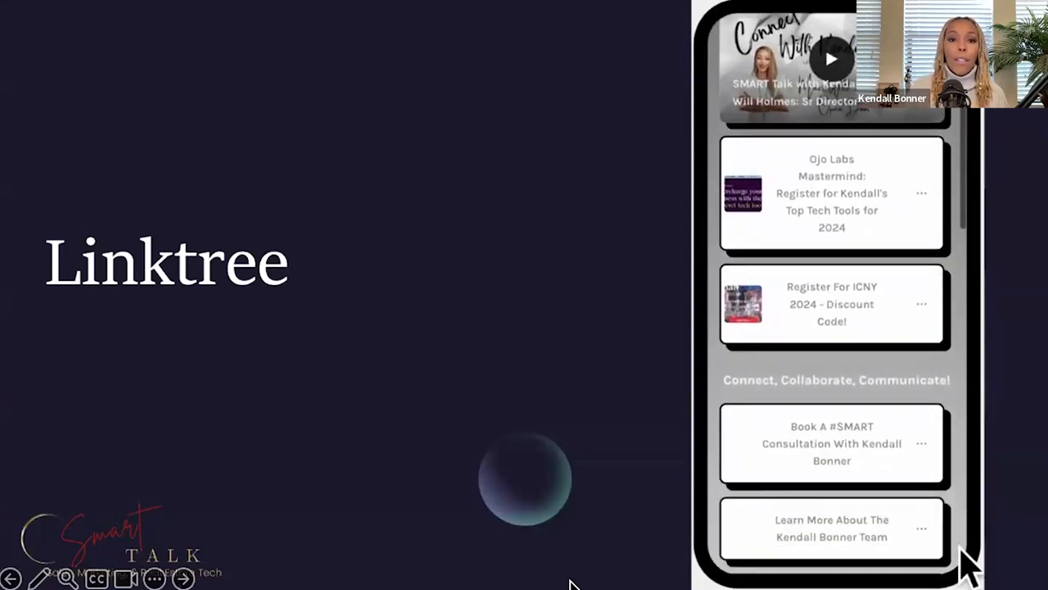
{"action": "scroll", "scroll_direction": "down", "scroll_amount": 3}
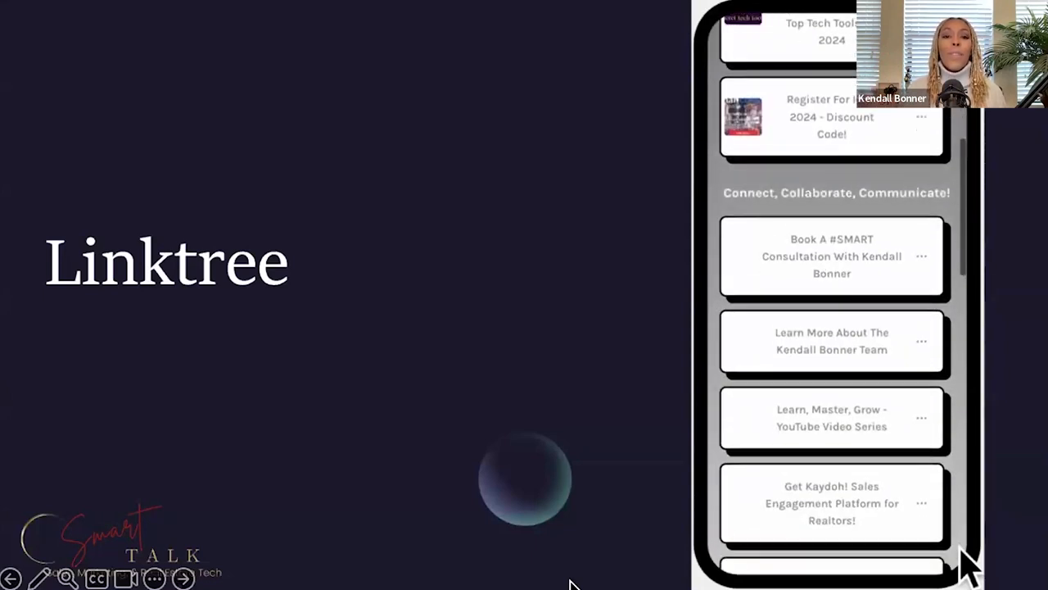
{"action": "scroll", "scroll_direction": "down", "scroll_amount": 3}
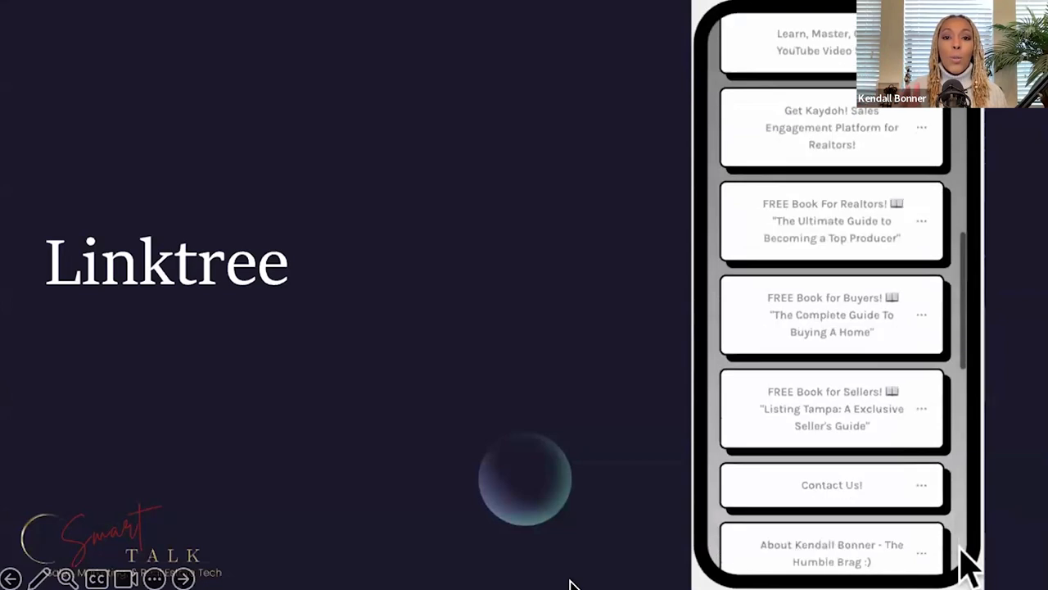
{"action": "scroll", "scroll_direction": "down", "scroll_amount": 3}
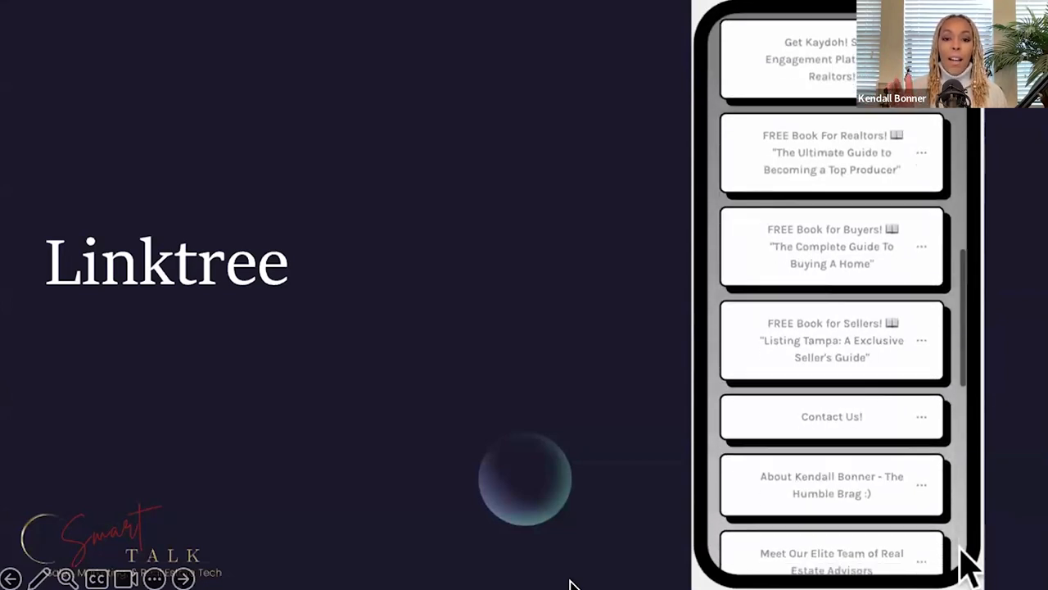
{"action": "scroll", "scroll_direction": "down", "scroll_amount": 3}
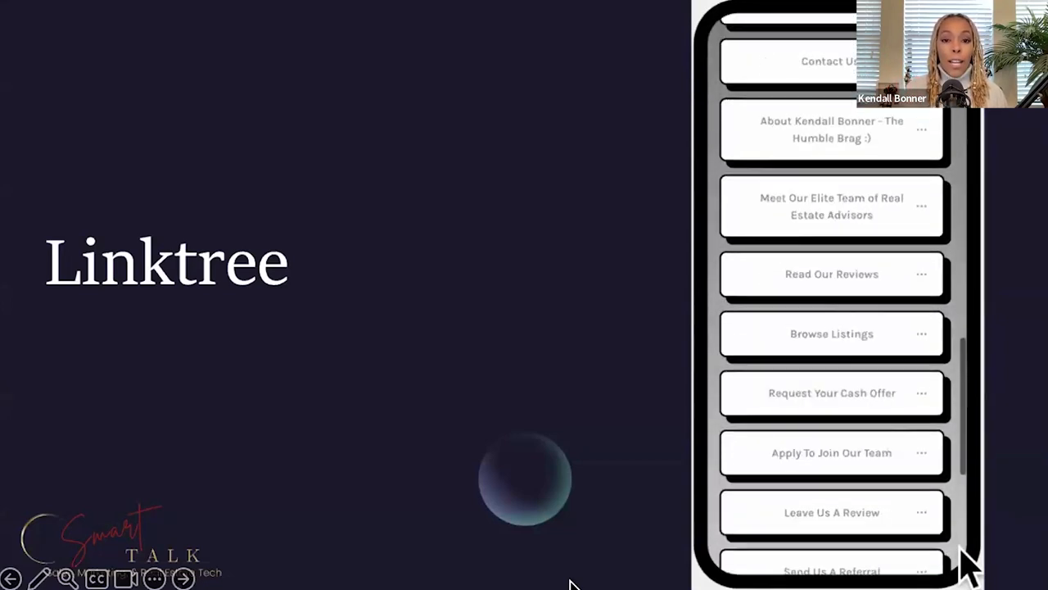
{"action": "scroll", "scroll_direction": "down", "scroll_amount": 3}
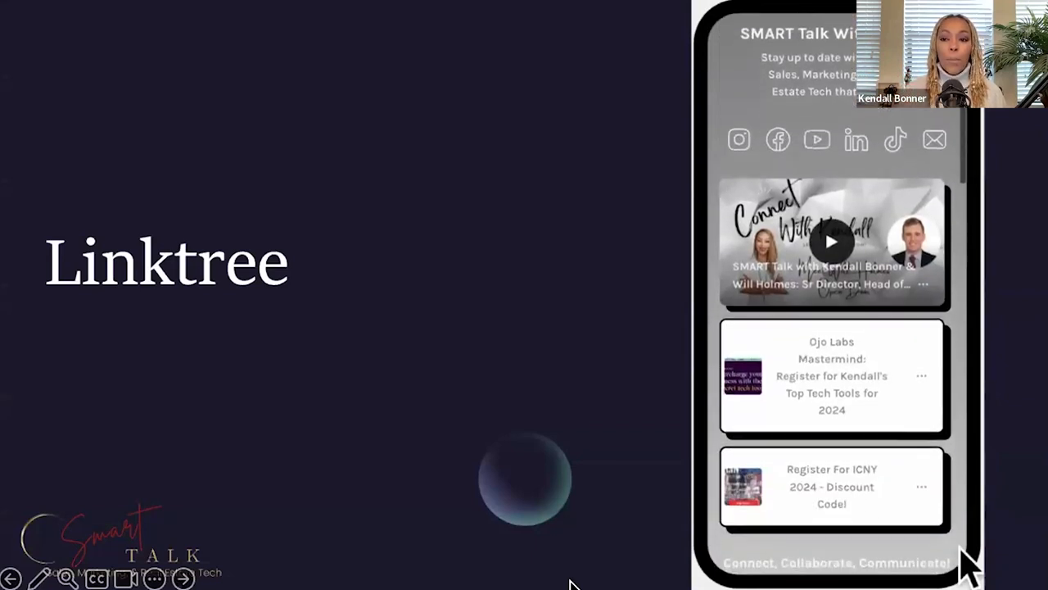
{"action": "scroll", "scroll_direction": "down", "scroll_amount": 3}
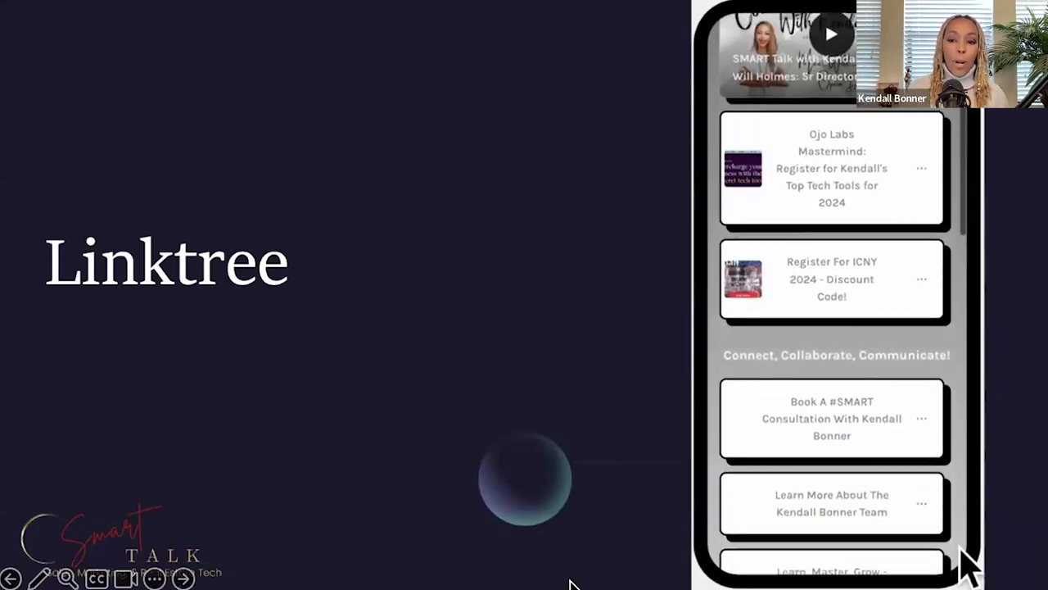
{"action": "scroll", "scroll_direction": "down", "scroll_amount": 3}
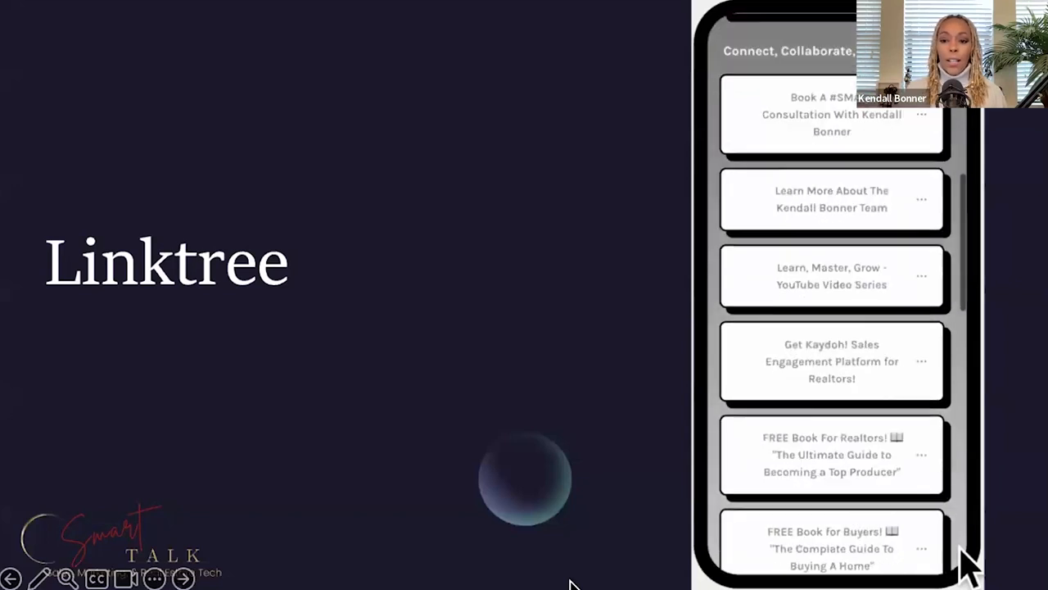
{"action": "scroll", "scroll_direction": "down", "scroll_amount": 3}
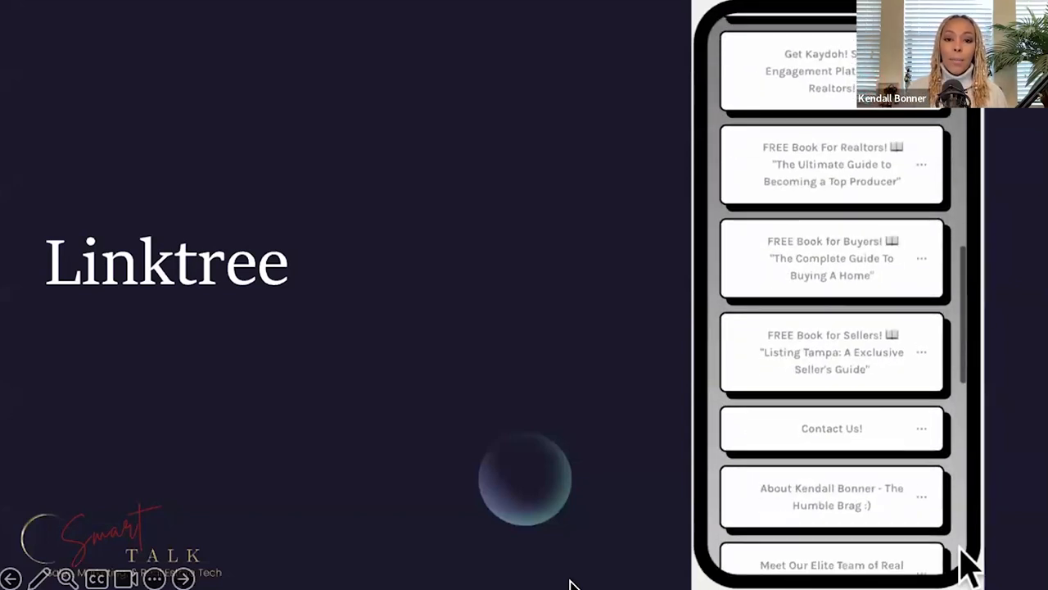
{"action": "scroll", "scroll_direction": "down", "scroll_amount": 3}
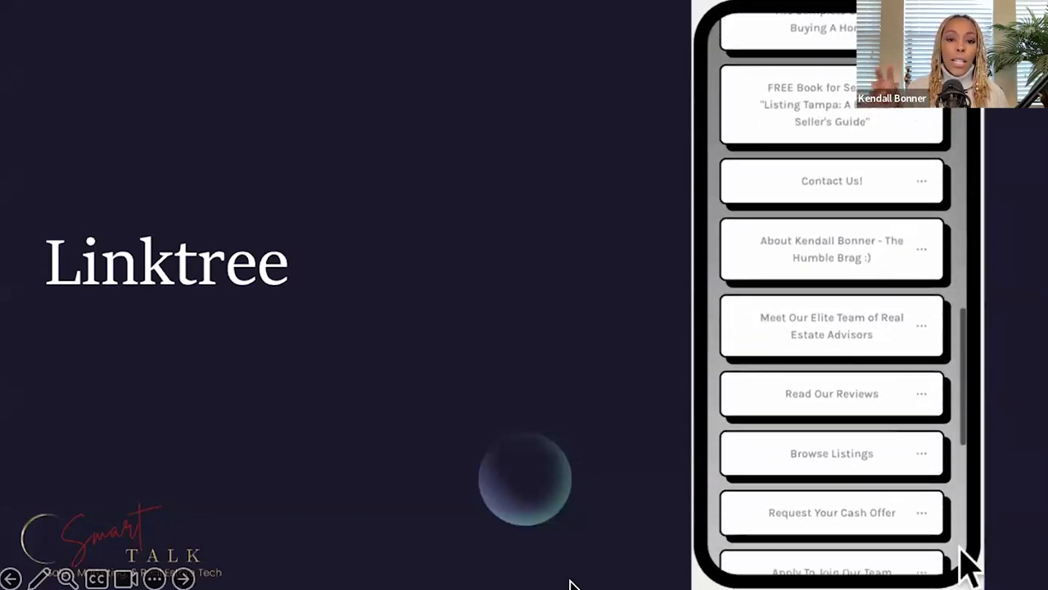
{"action": "scroll", "scroll_direction": "down", "scroll_amount": 3}
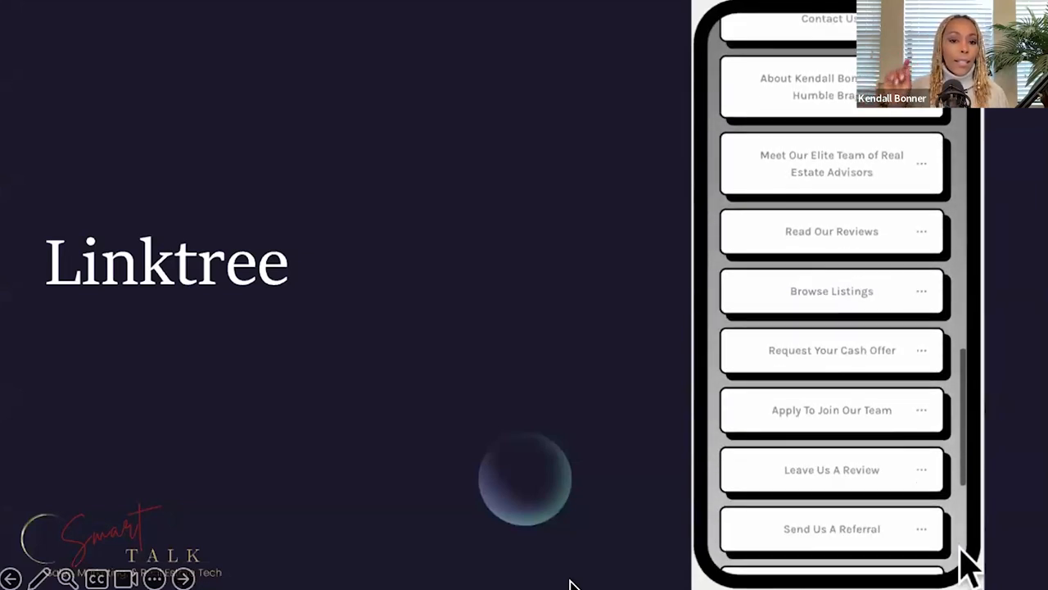
{"action": "scroll", "scroll_direction": "down", "scroll_amount": 3}
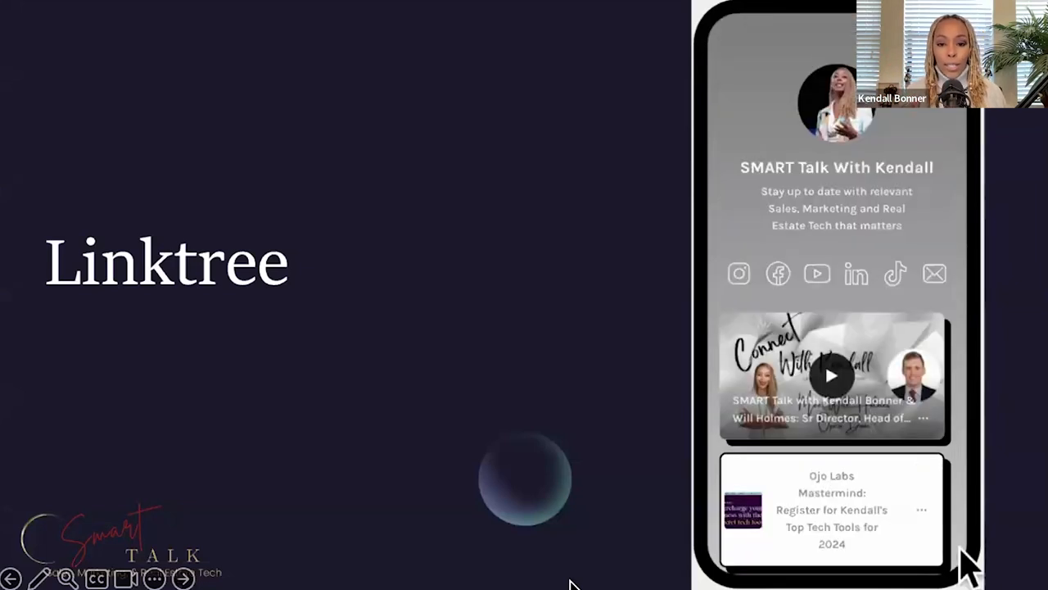
{"action": "scroll", "scroll_direction": "down", "scroll_amount": 3}
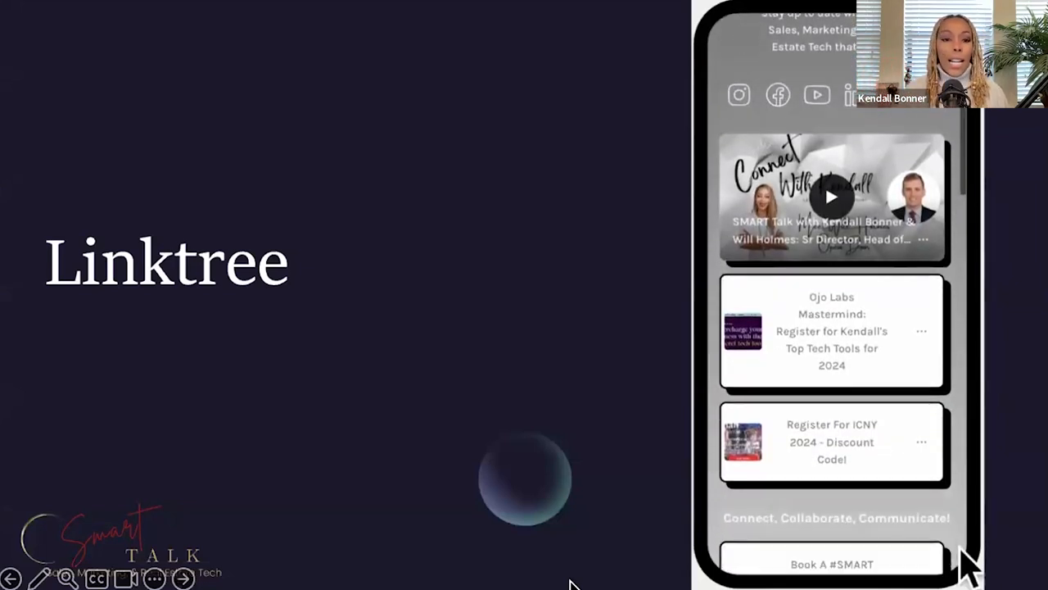
{"action": "scroll", "scroll_direction": "down", "scroll_amount": 3}
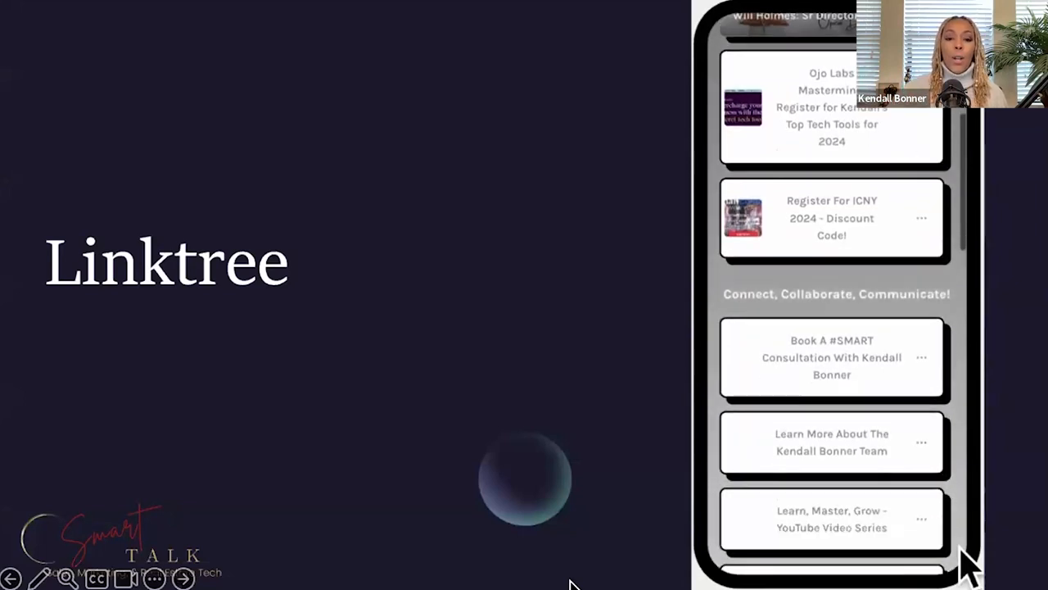